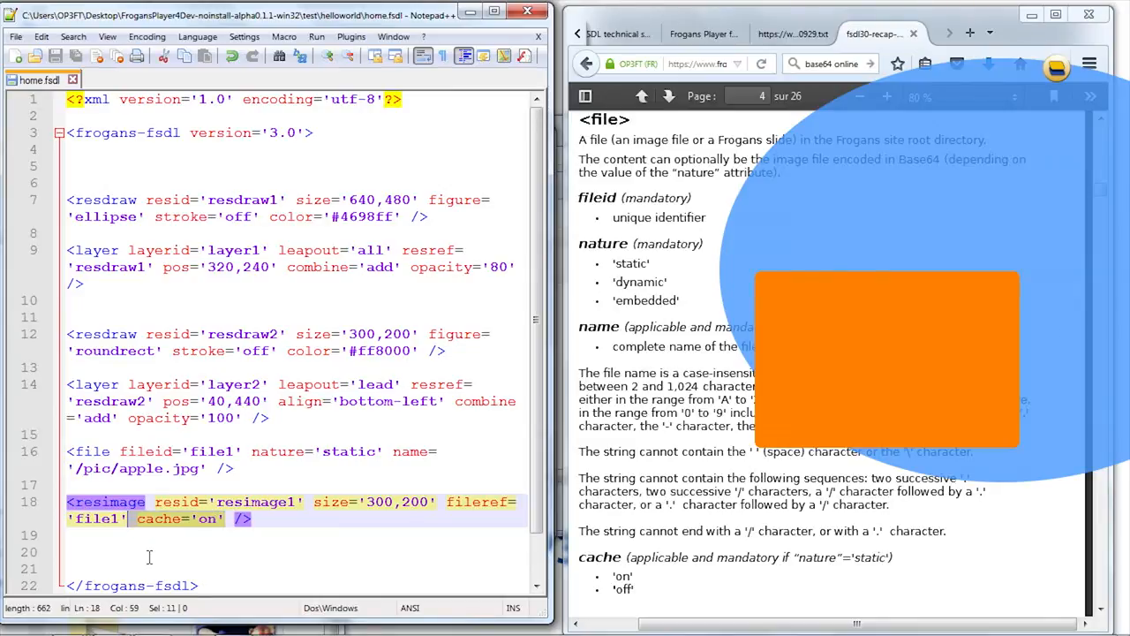
- Delete the cache='on' attribute from the resimage line in home.fsdl
key("Delete")
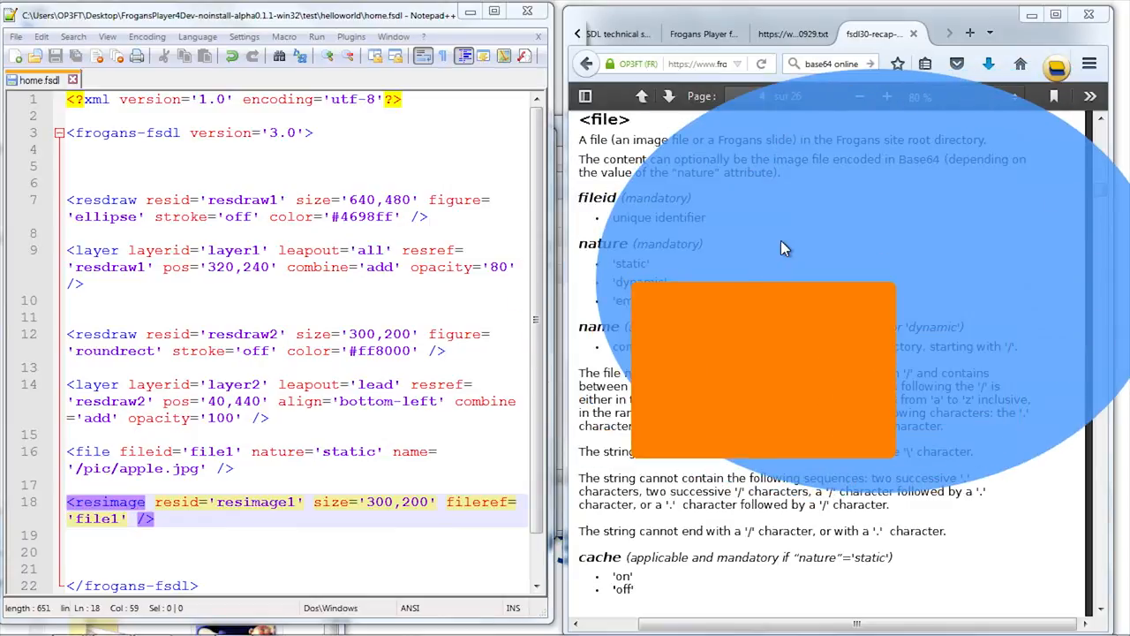
mouse_move(815, 367)
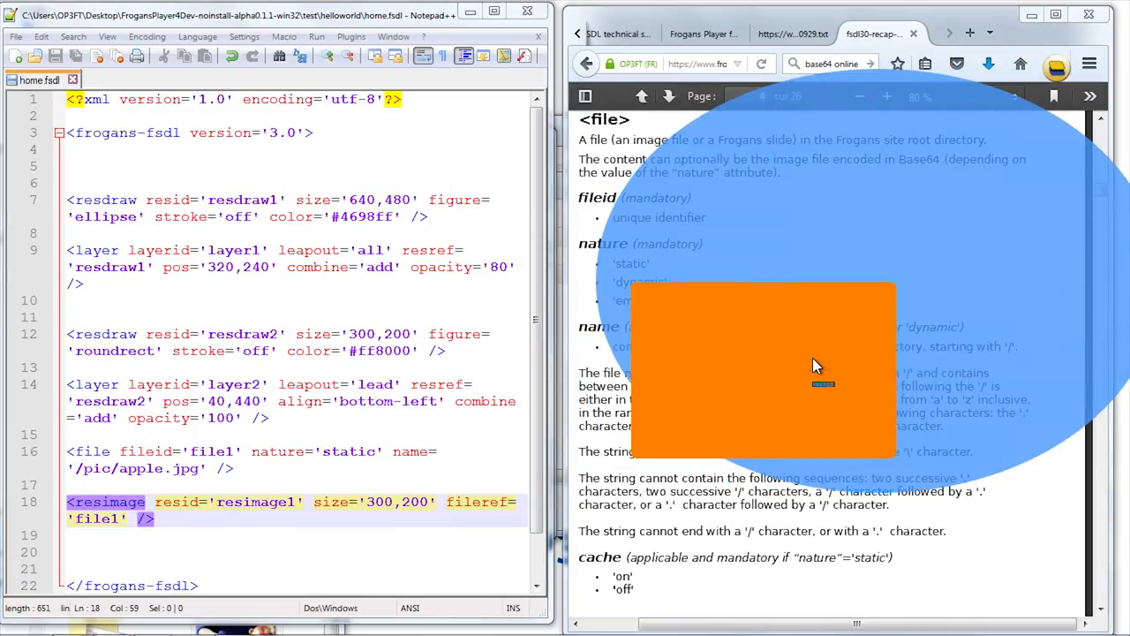
mouse_move(831, 133)
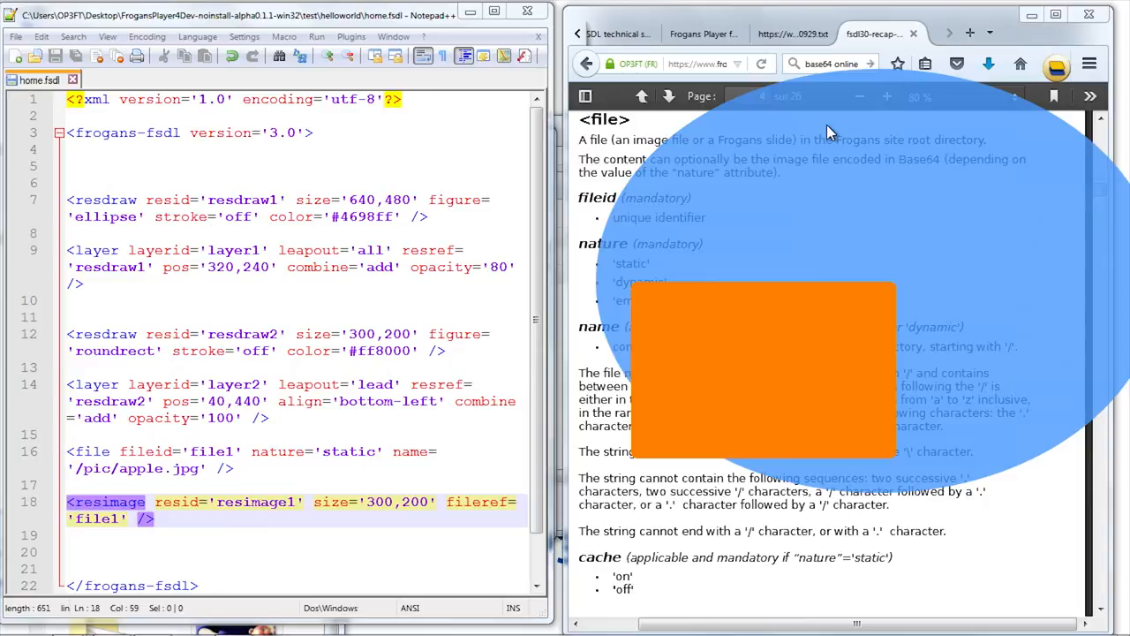
mouse_move(725, 118)
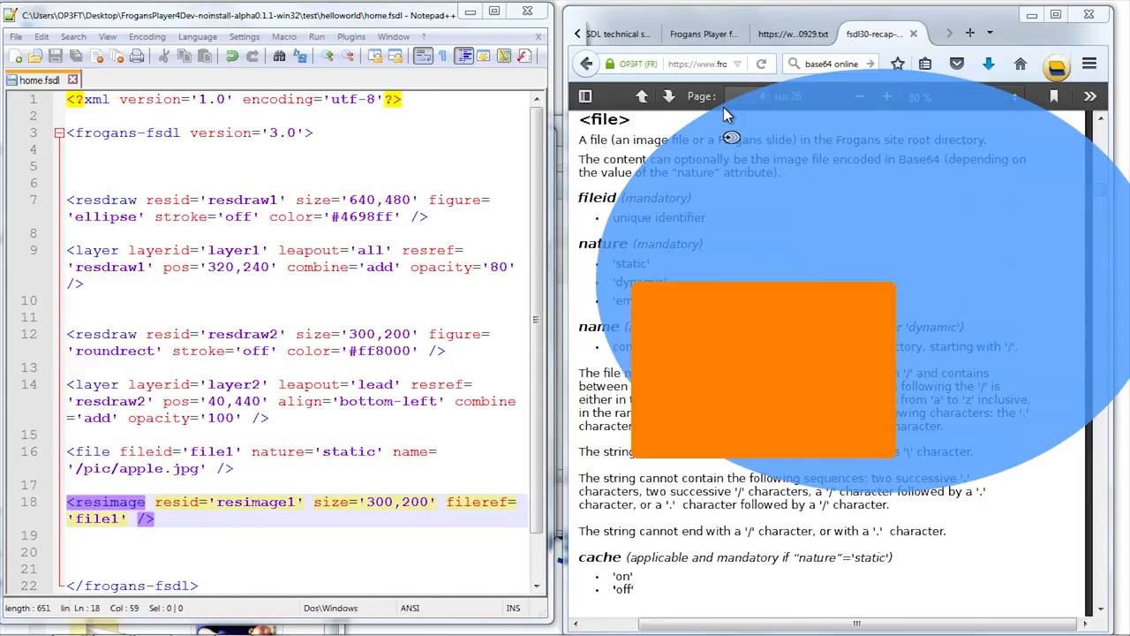
mouse_move(813, 226)
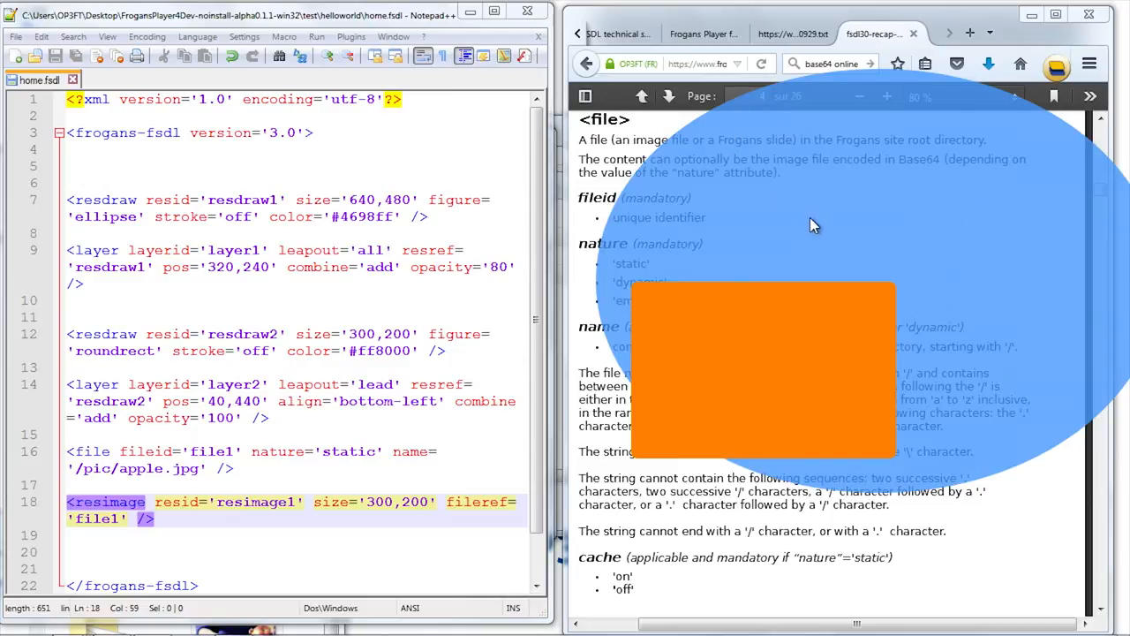
left_click(148, 552)
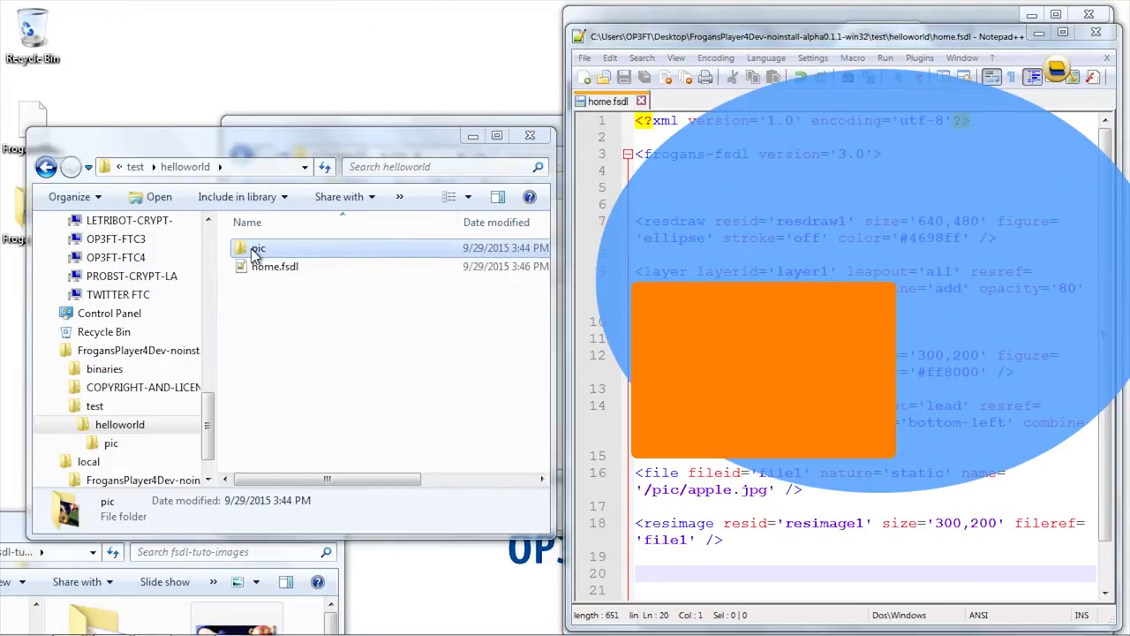
double_click(259, 248)
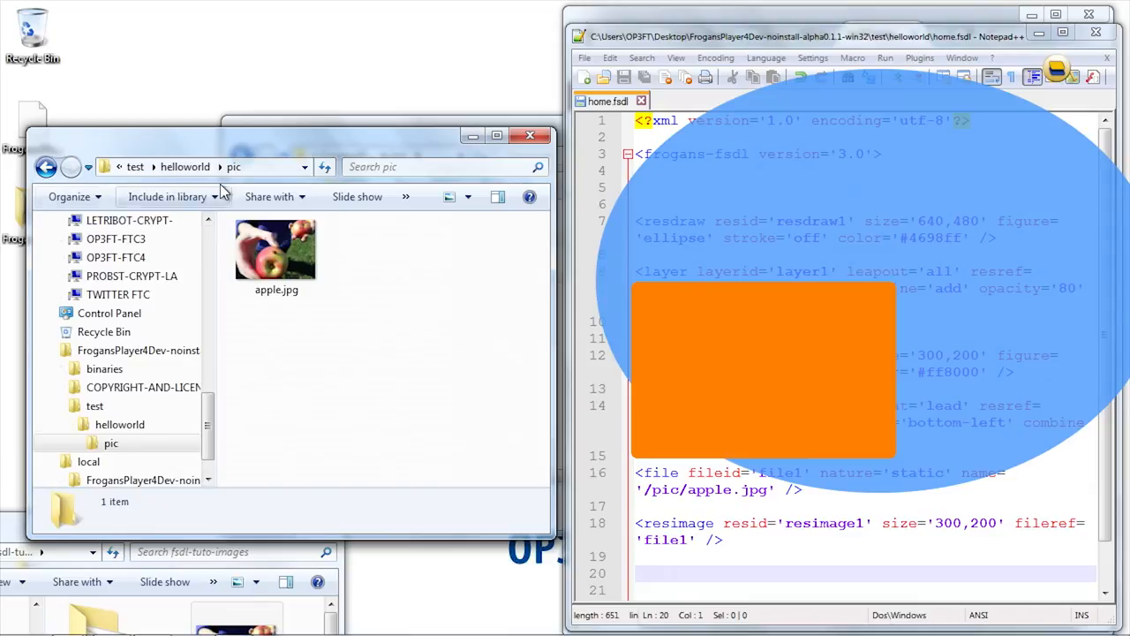
left_click(47, 166)
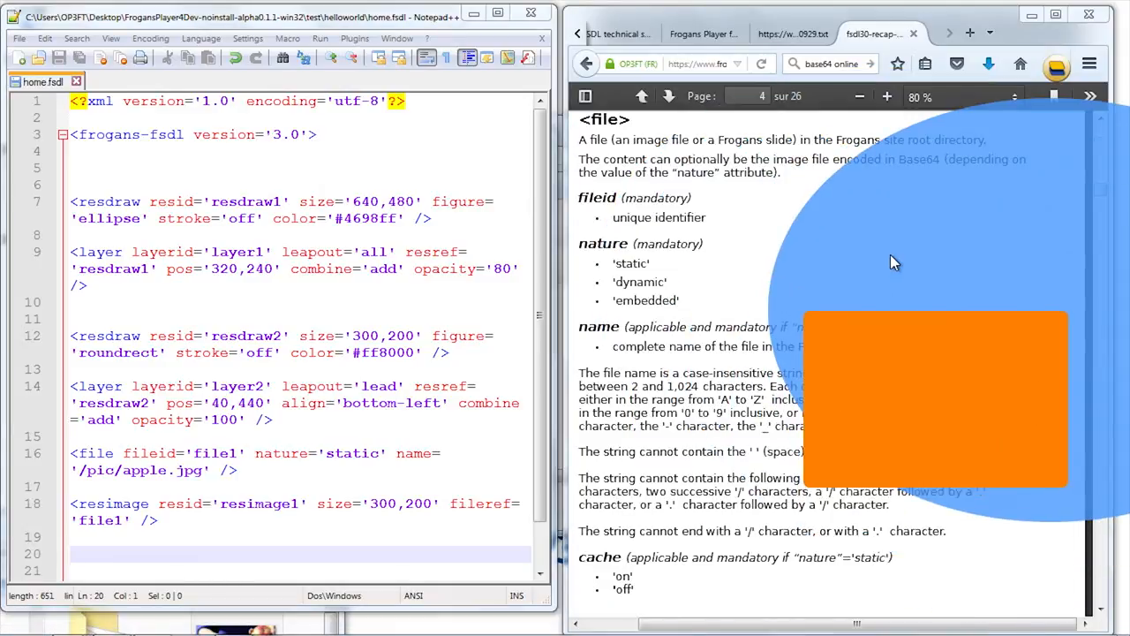
mouse_move(642, 283)
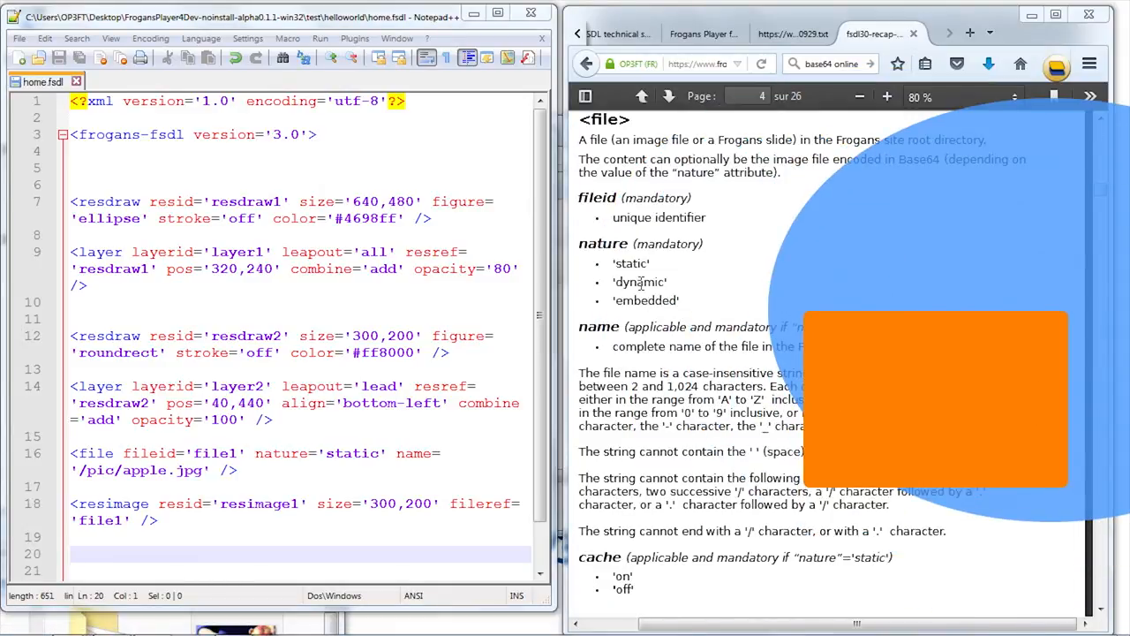
double_click(640, 282)
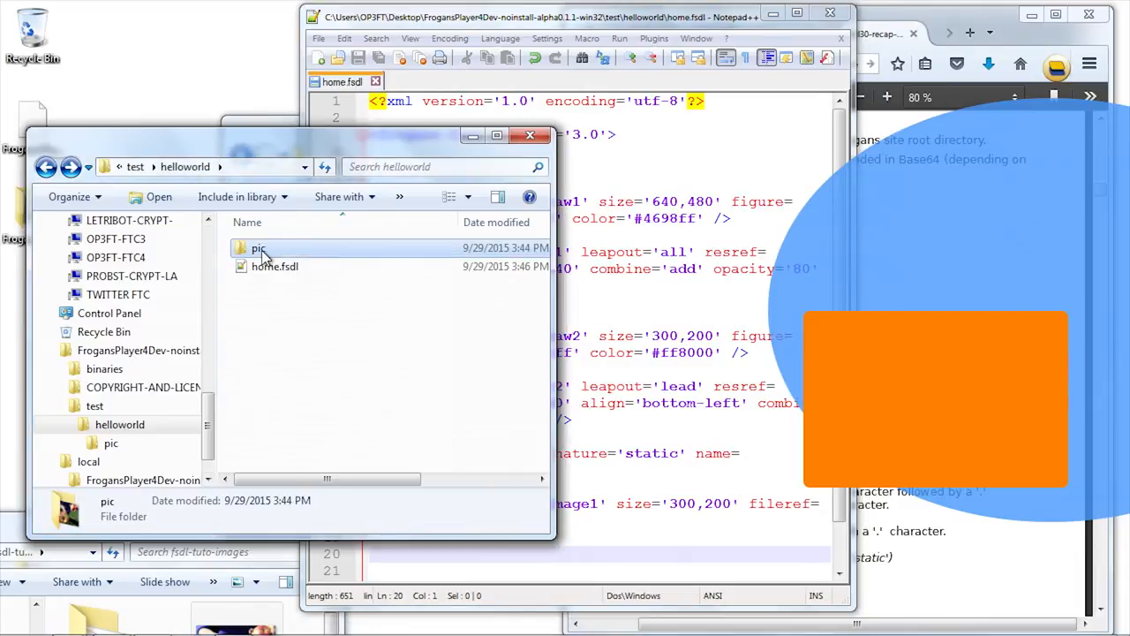
mouse_move(257, 249)
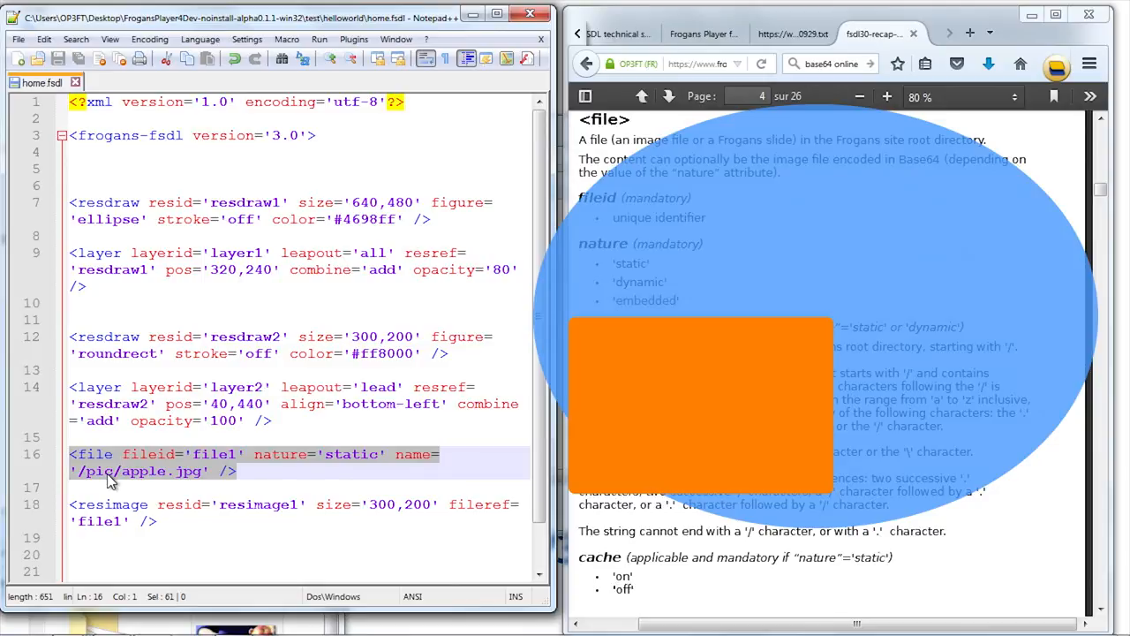
left_click(237, 470)
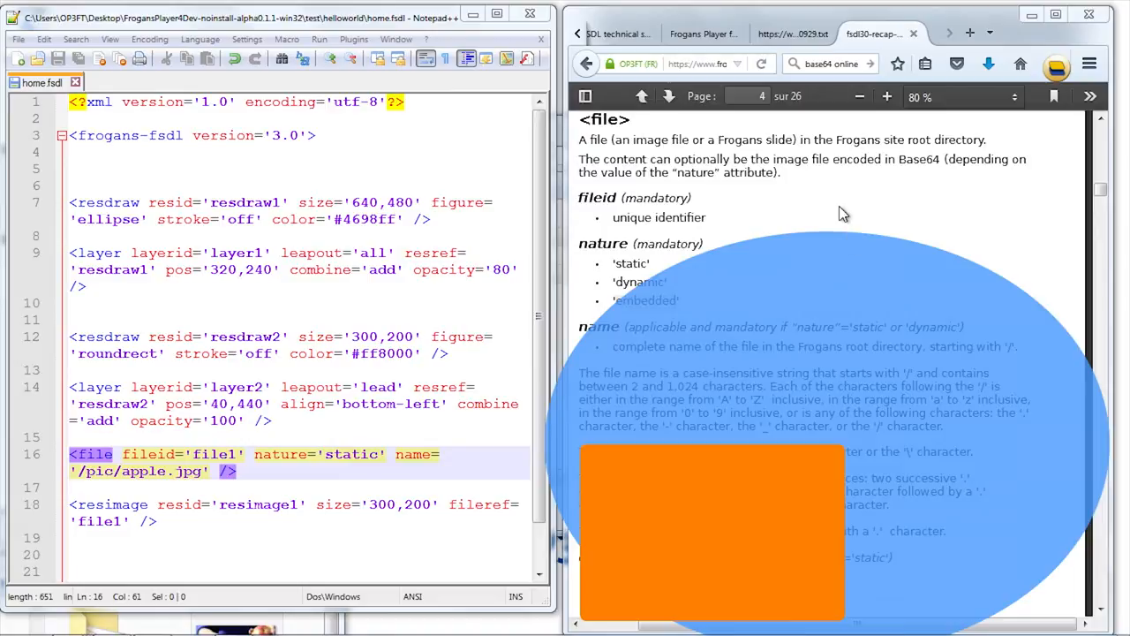
scroll("down", 3)
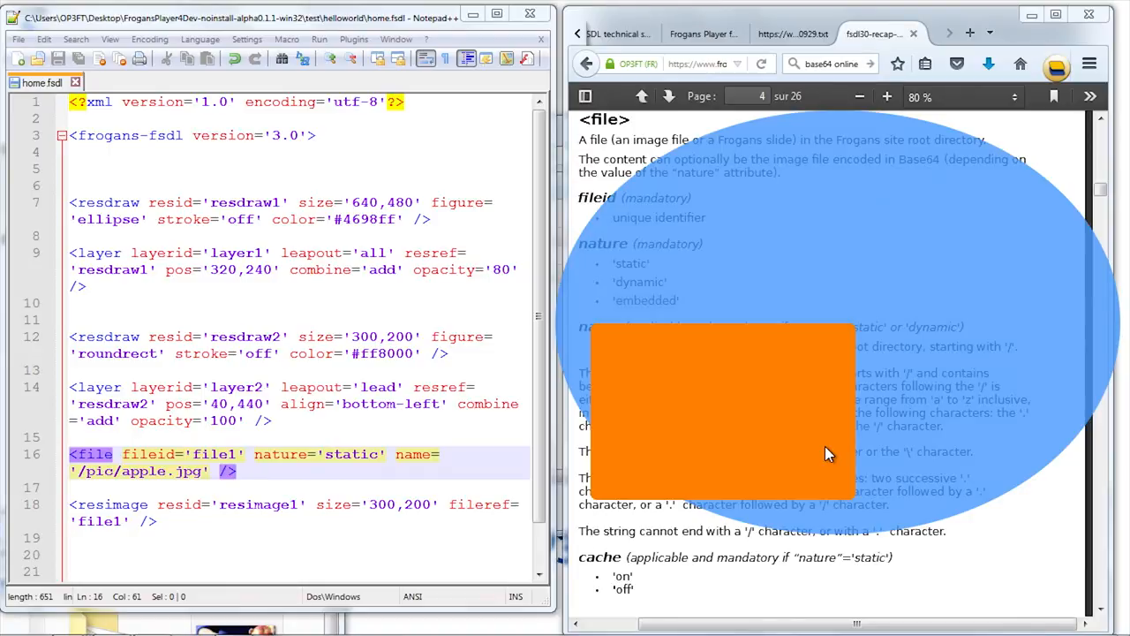
mouse_move(277, 480)
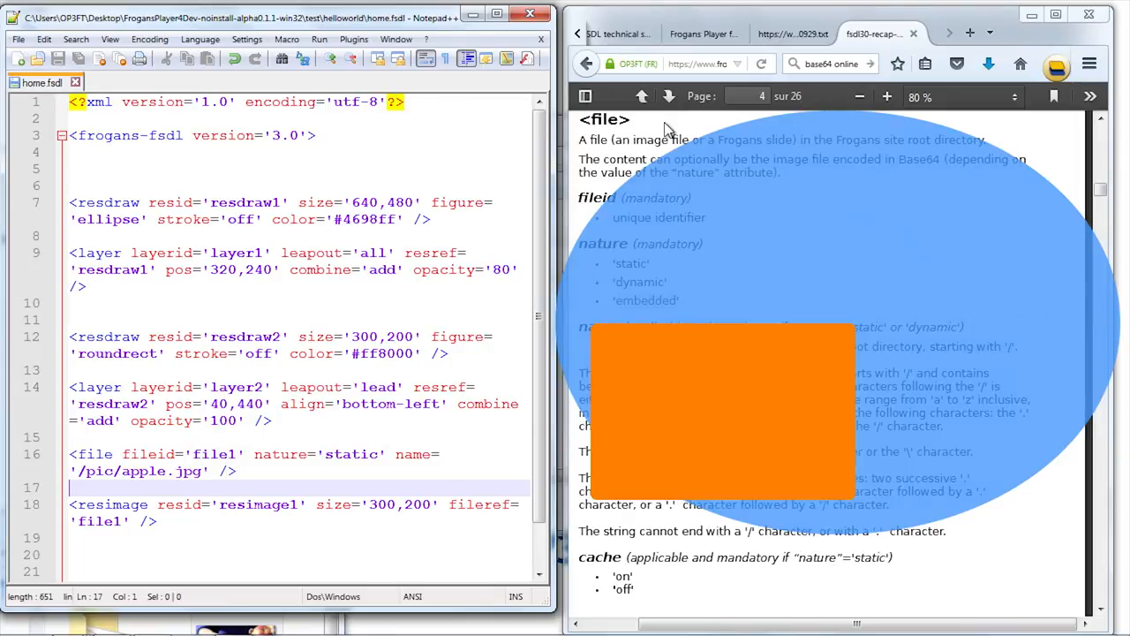
mouse_move(412, 384)
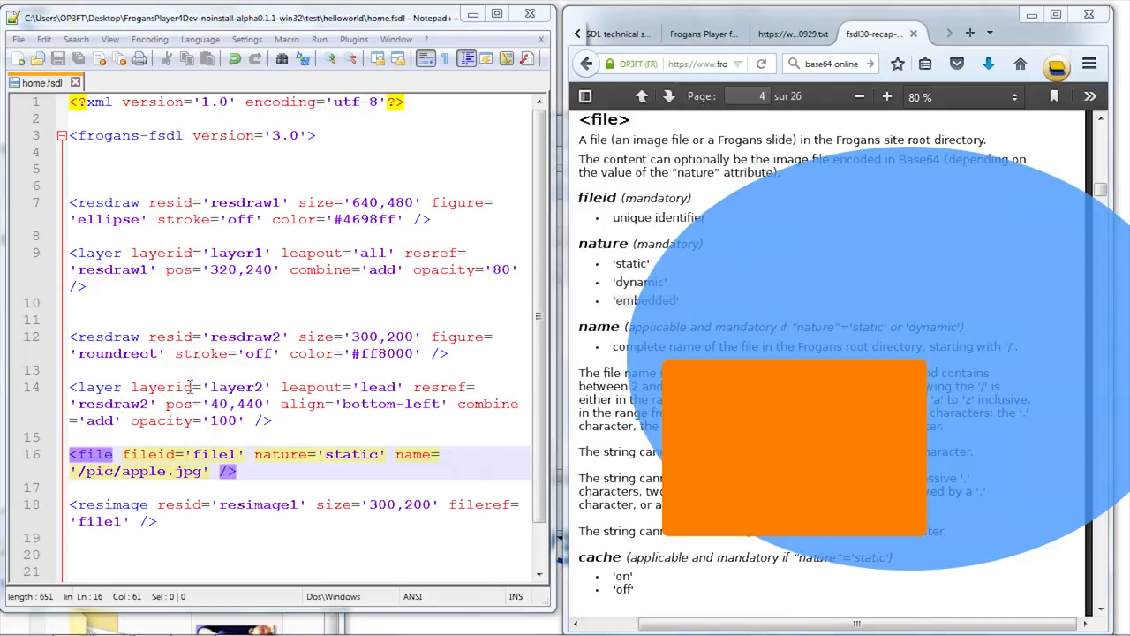
left_click(262, 487)
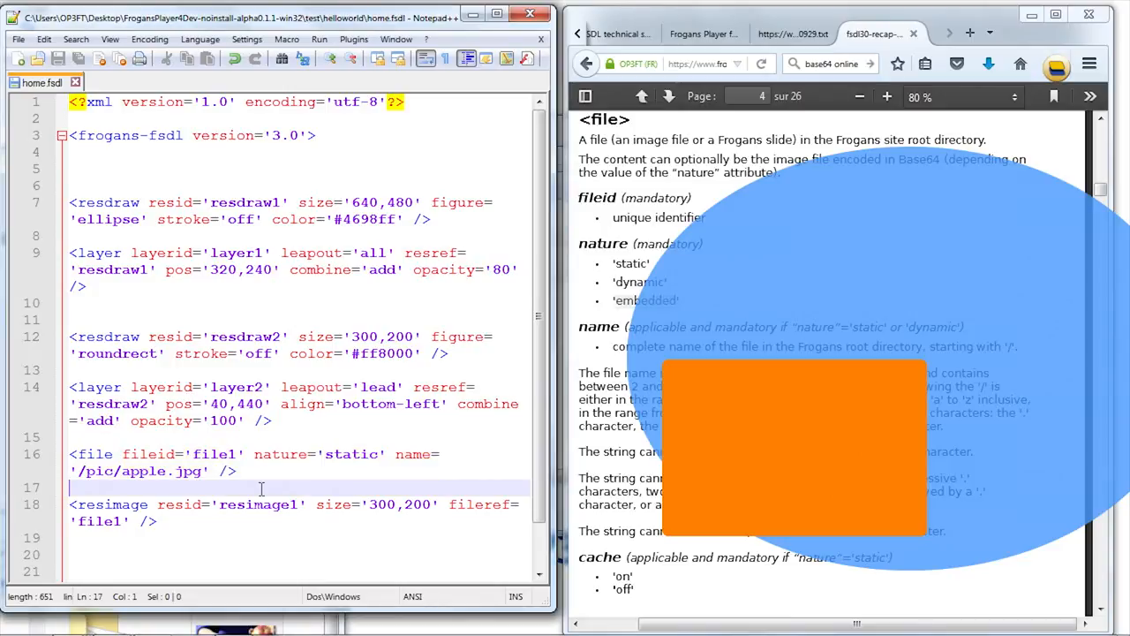
mouse_move(542, 430)
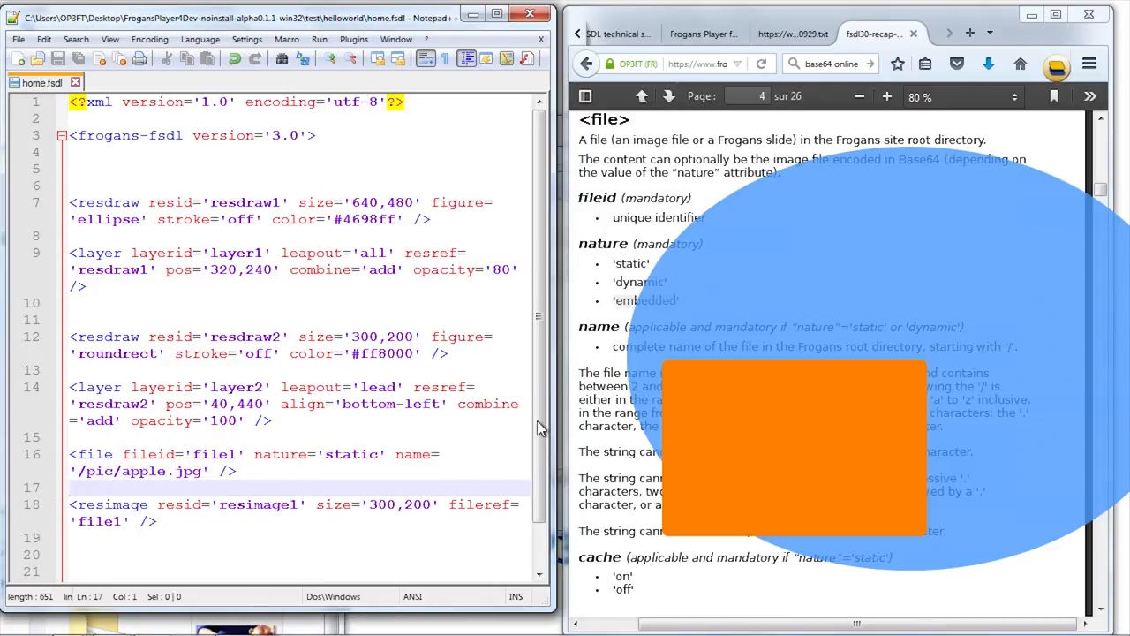
mouse_move(771, 306)
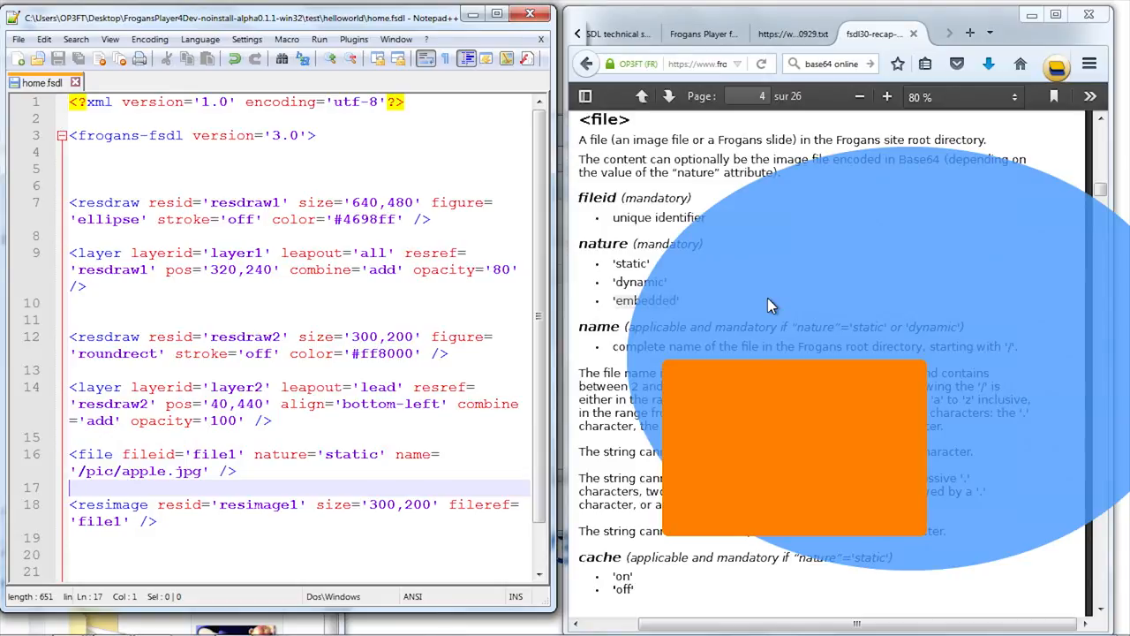
mouse_move(777, 13)
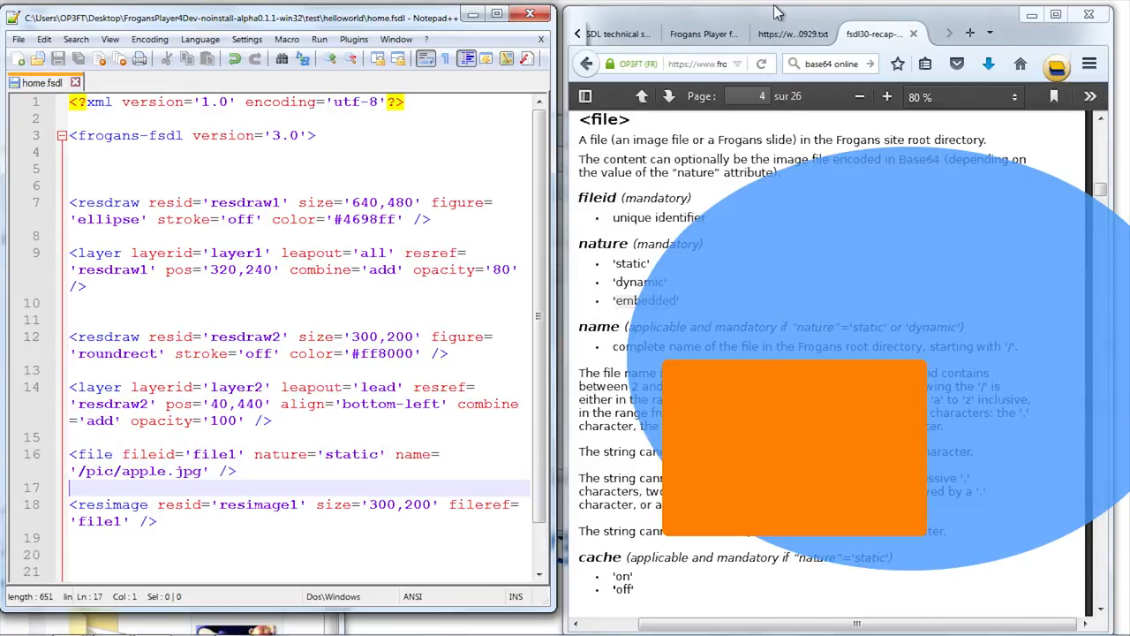